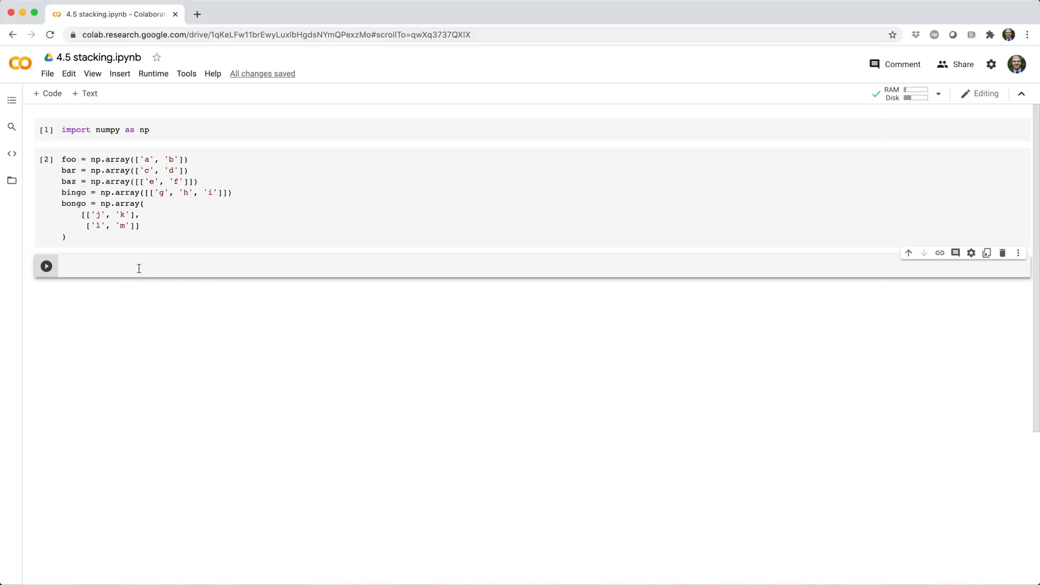
Run np.vstack((foo, bar)) and np.vstack((foo, bar, baz)) in separate cells
{"action": "type", "text": "np.vstack((foo, ba"}
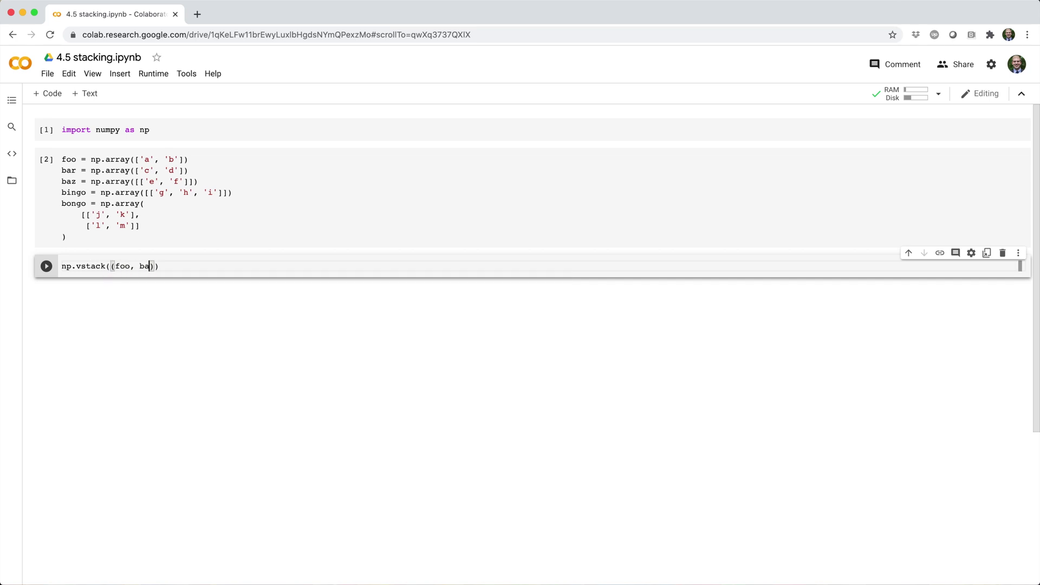
{"action": "key", "text": "Shift+Enter"}
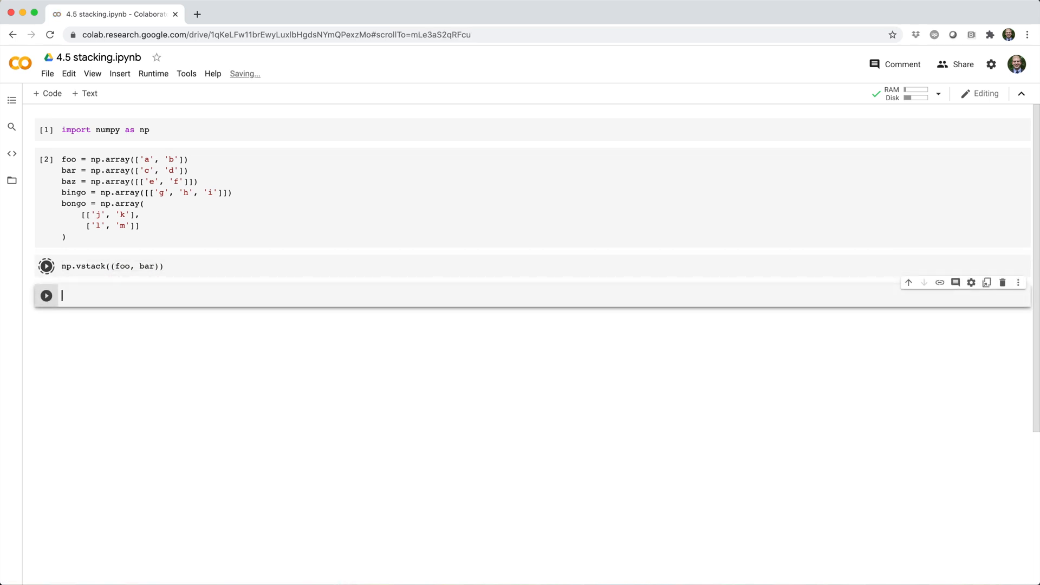
{"action": "left_click", "coordinate": [46, 266]}
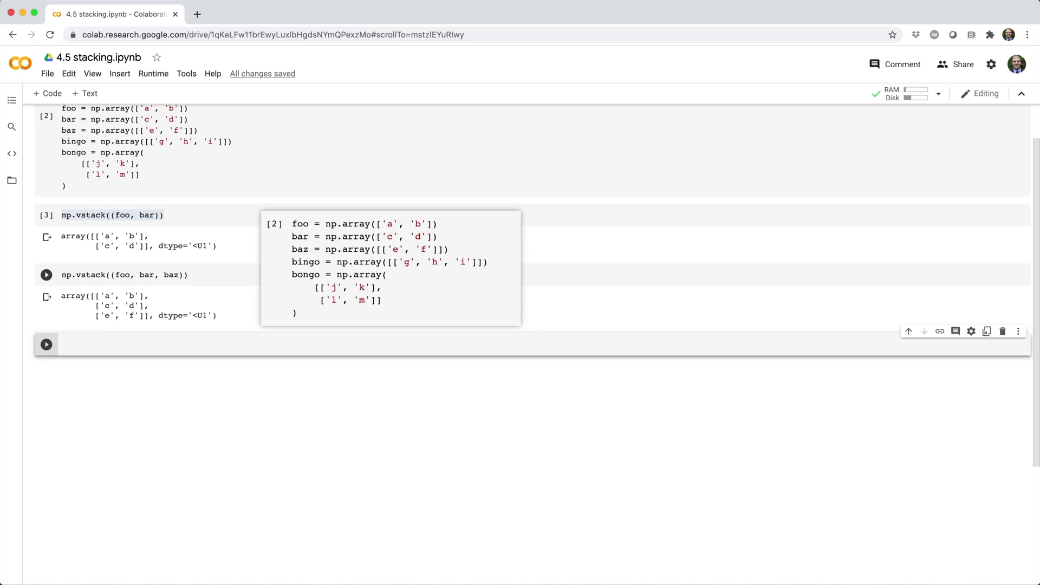
{"action": "type", "text": "np.vsta"}
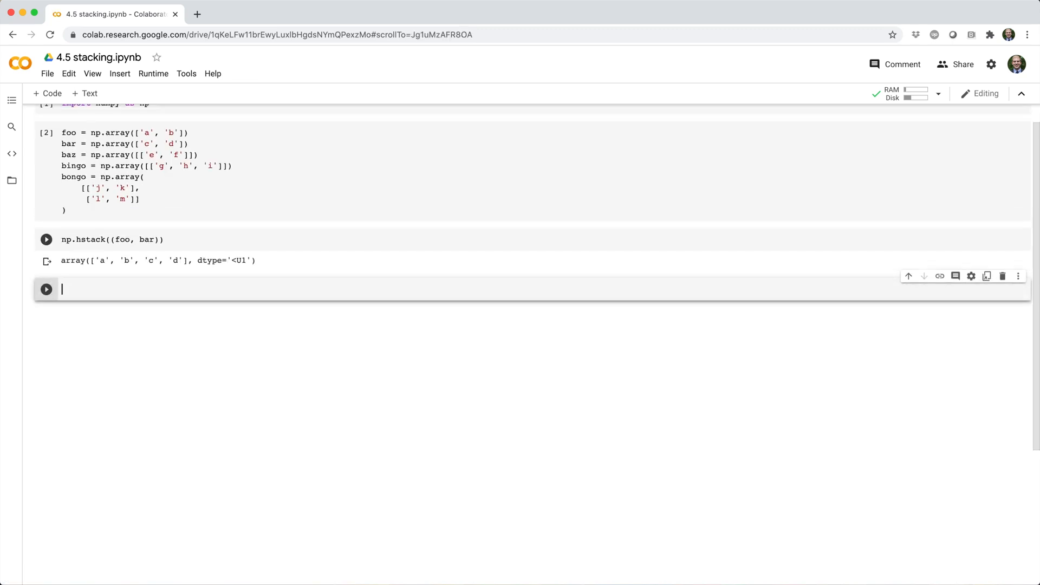
Run np.hstack((baz, bingo)), then np.hstack((foo, bingo)) to trigger the ValueError
{"action": "type", "text": "np.hstack((baz, bingo"}
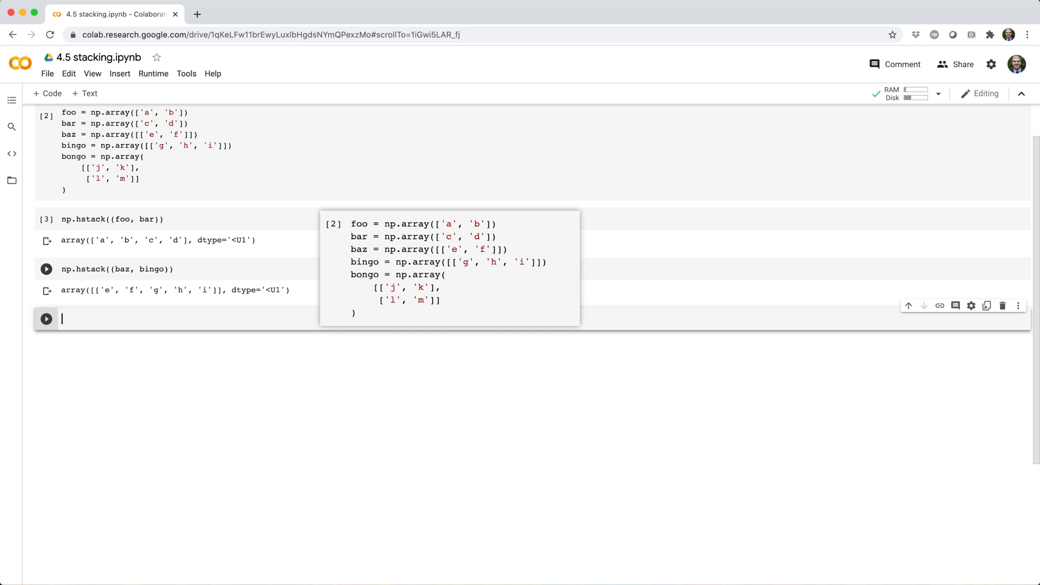
{"action": "type", "text": "np.hstack((foo, bingo"}
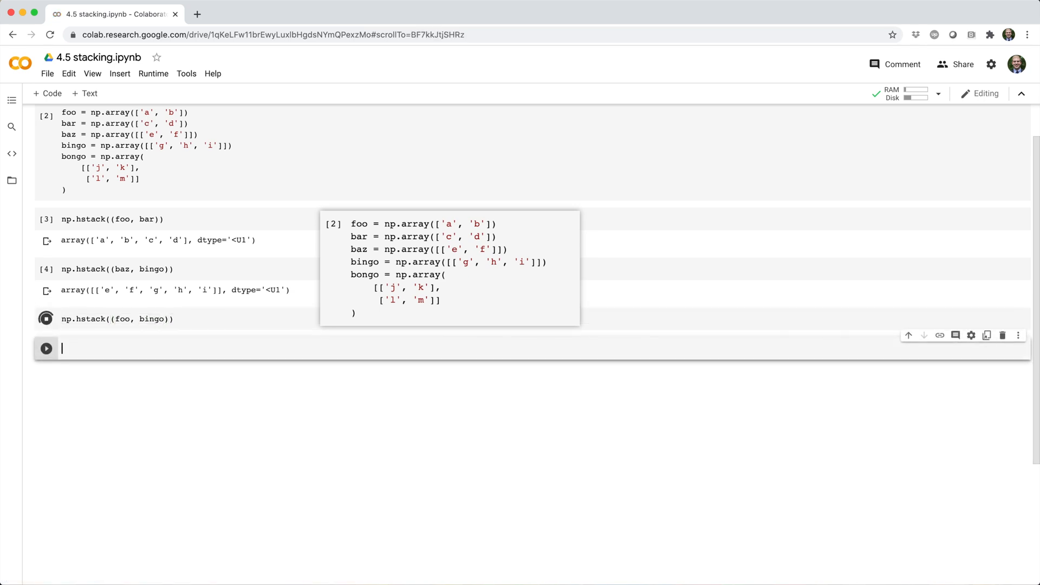
{"action": "left_click", "coordinate": [45, 318]}
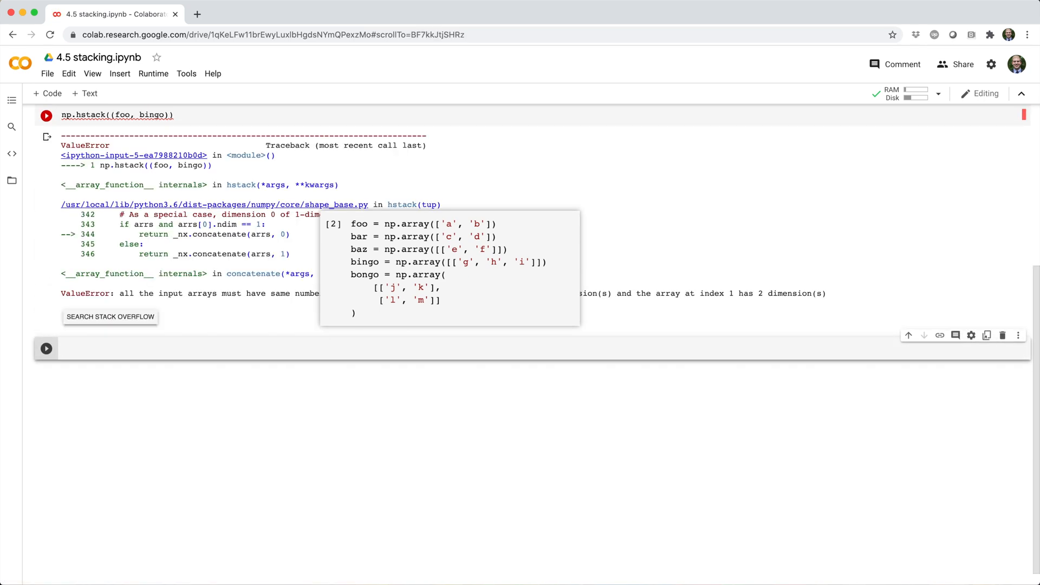
{"action": "type", "text": "np.h"}
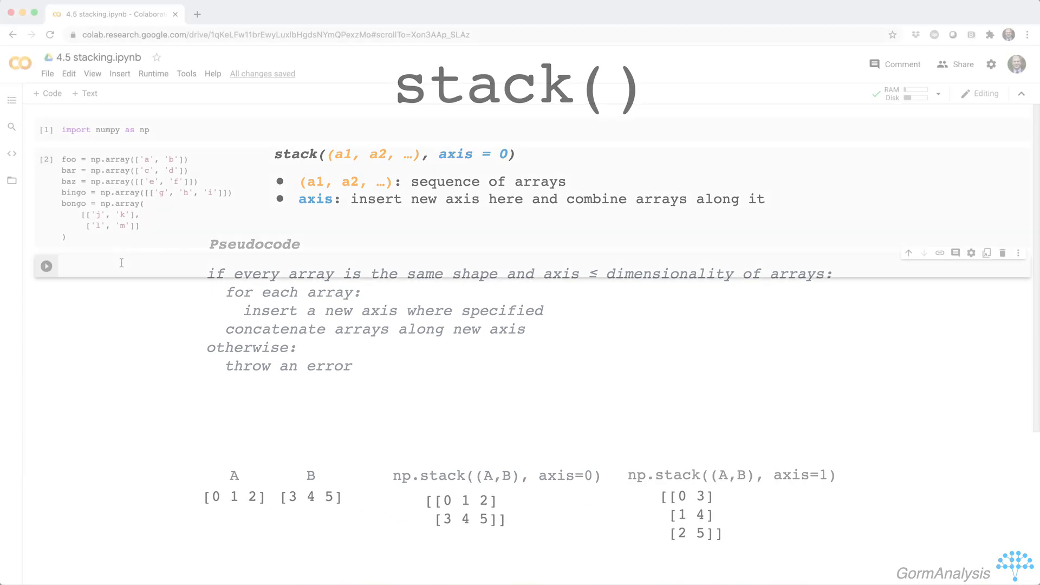
Run np.stack((foo, bar)) with axis=1, axis=2 (AxisError) and axis=-1
{"action": "type", "text": "np.stack(())"}
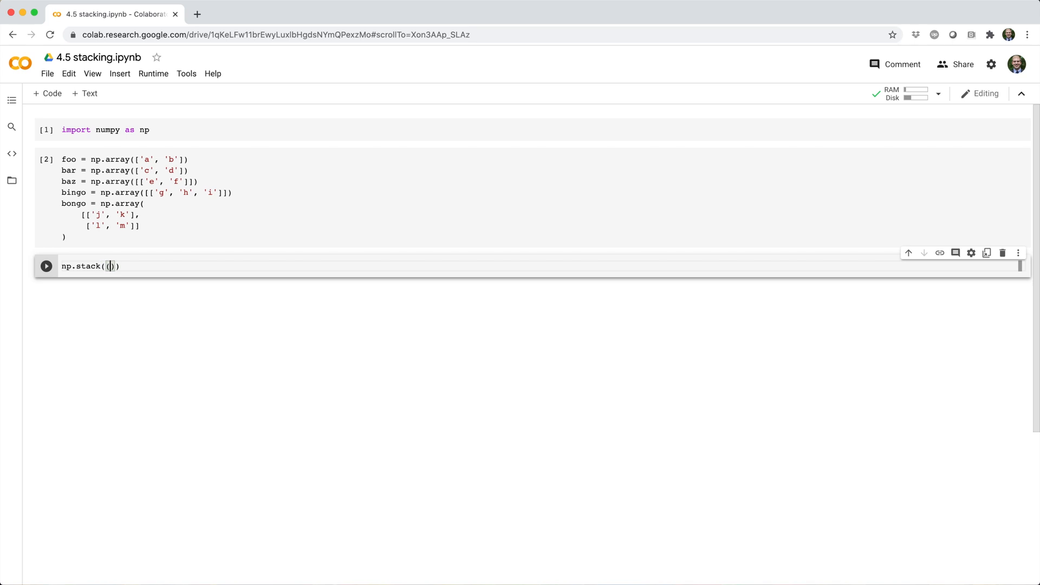
{"action": "type", "text": "foo, bar), axis=-1"}
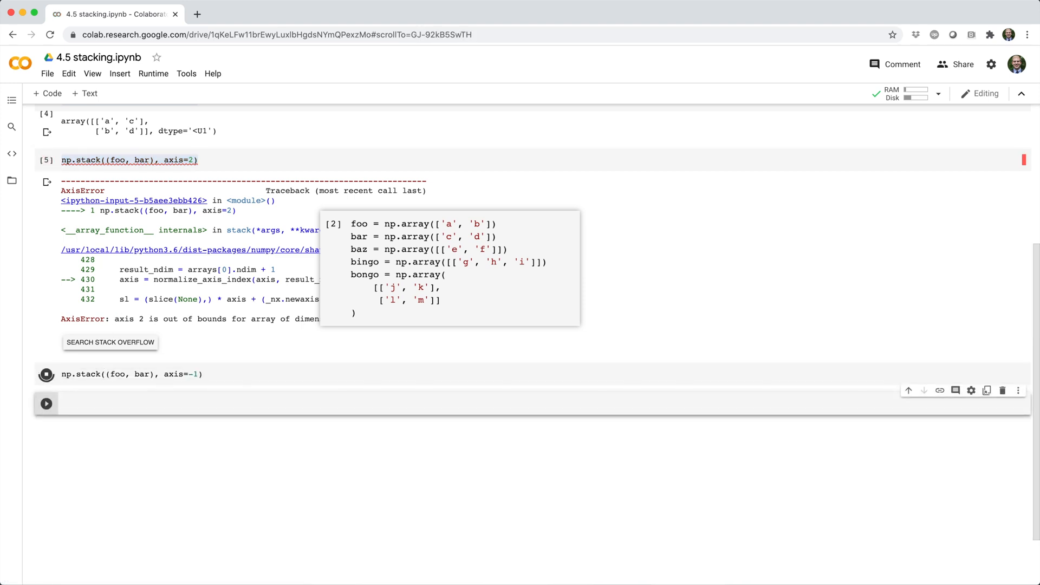
{"action": "left_click", "coordinate": [46, 374]}
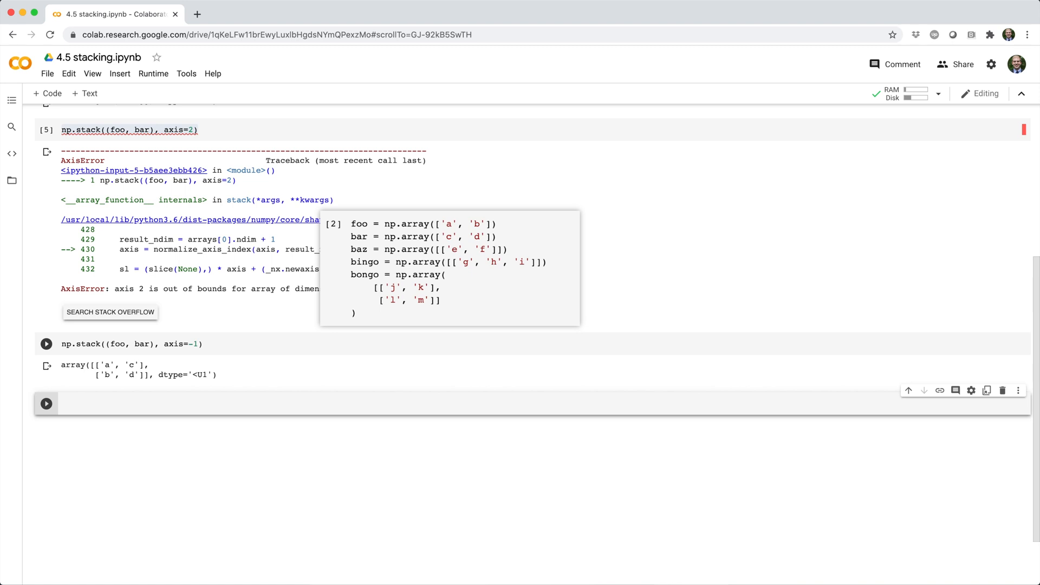